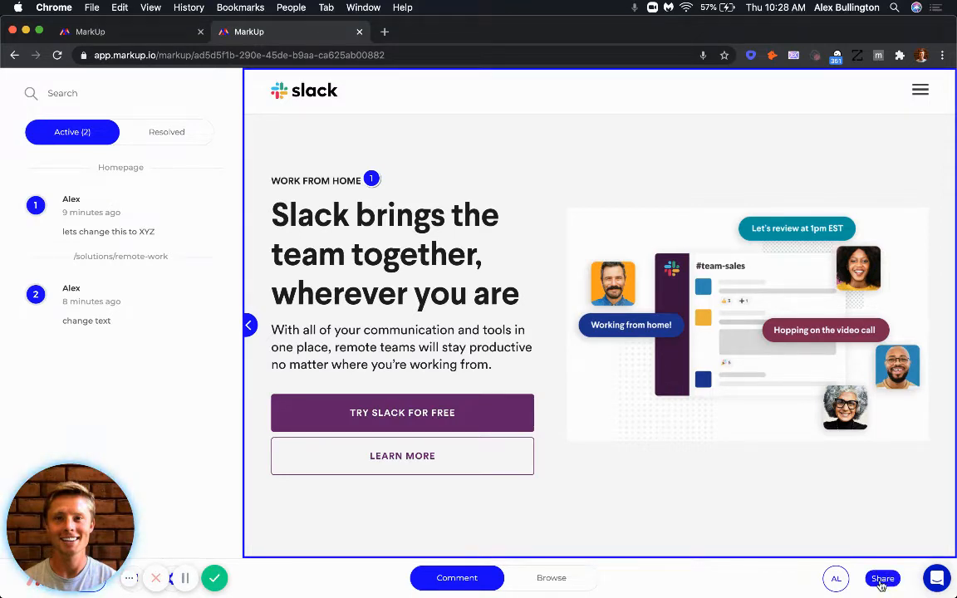
# Share the Slack project by emailing an invite and viewing its invite link
pyautogui.click(882, 578)
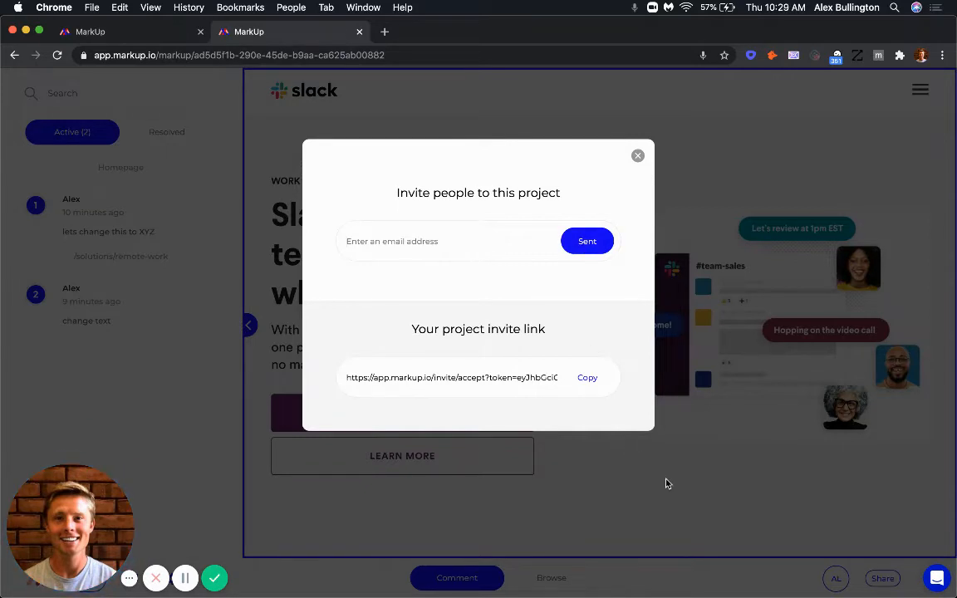
pyautogui.press('F3')
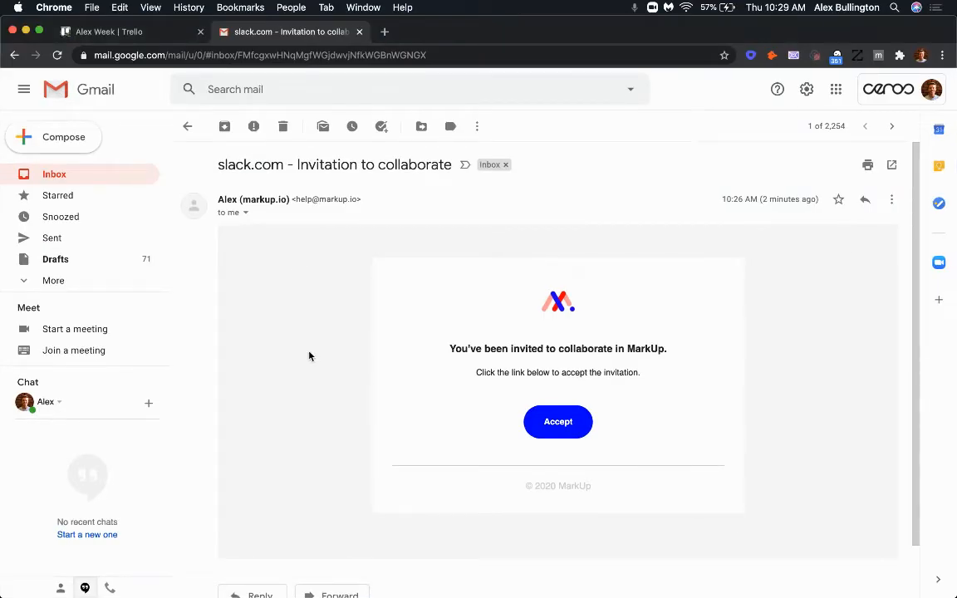
pyautogui.moveTo(323, 288)
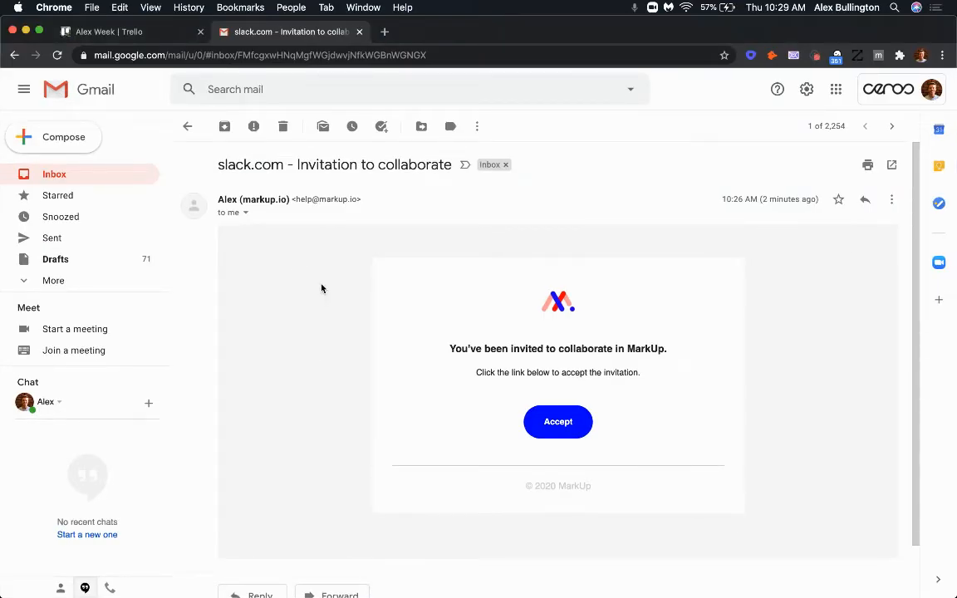
pyautogui.moveTo(255, 243)
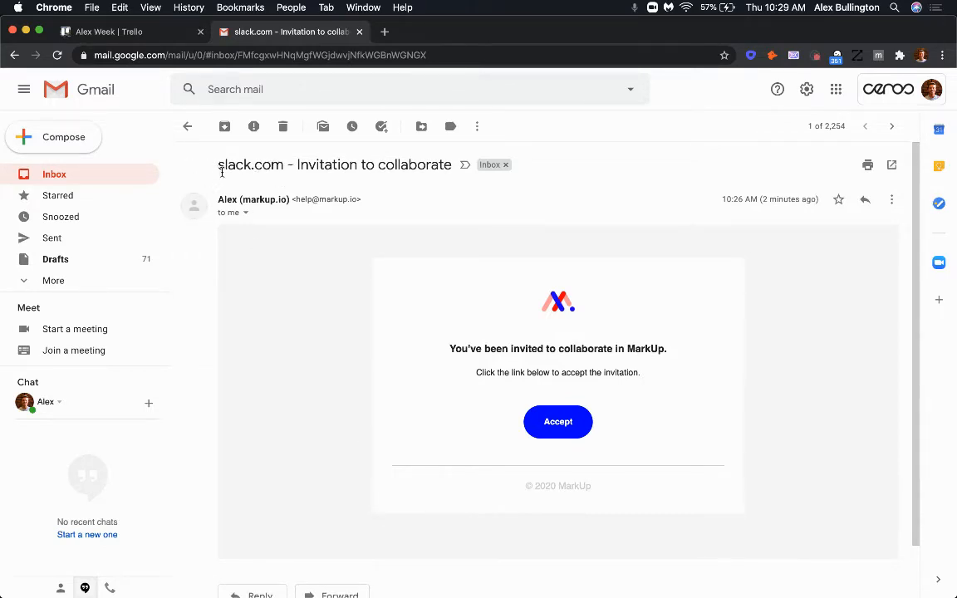
pyautogui.moveTo(290, 191)
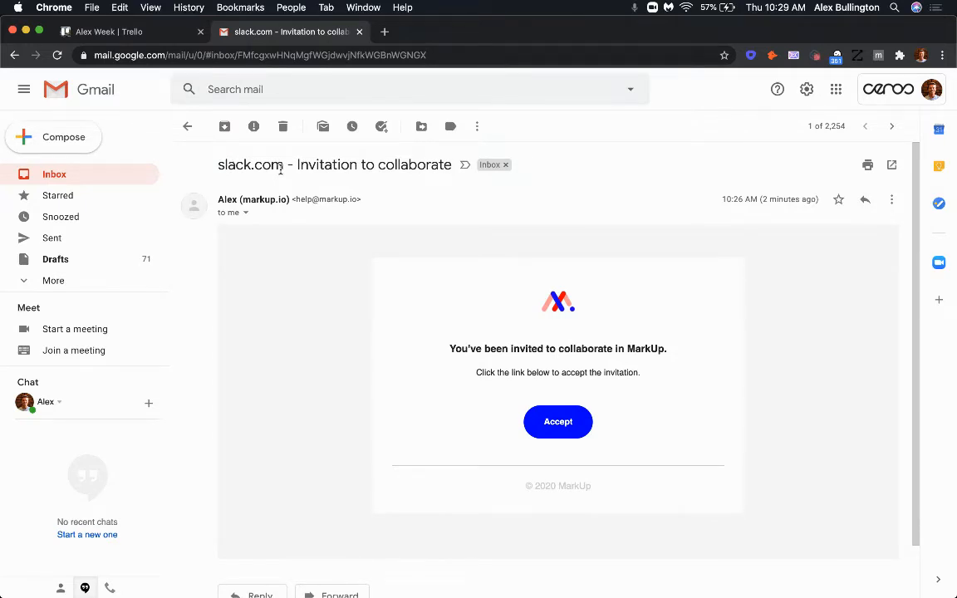
pyautogui.moveTo(464, 429)
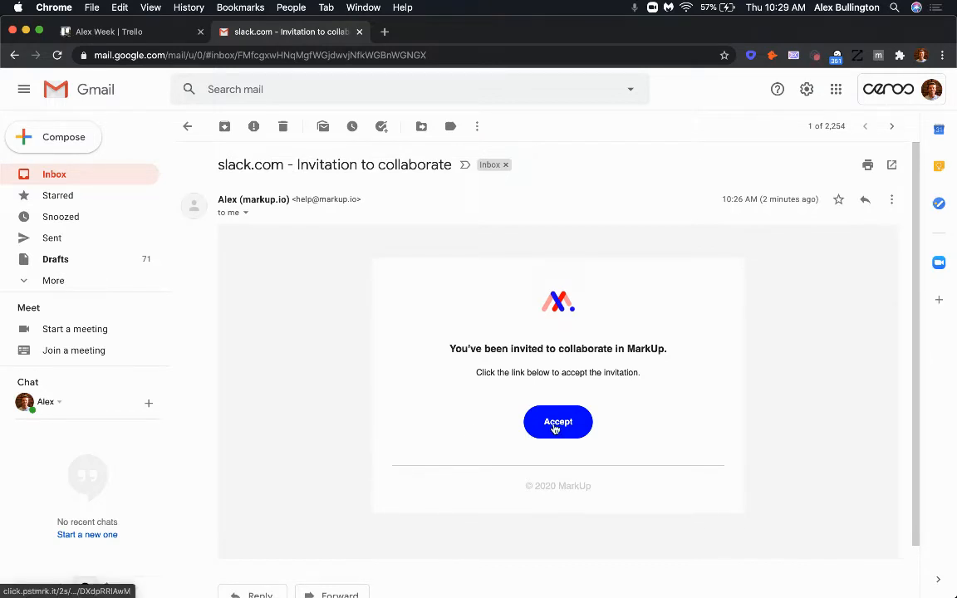
# Accept the MarkUp 'Invitation to collaborate' email in Gmail
pyautogui.click(557, 421)
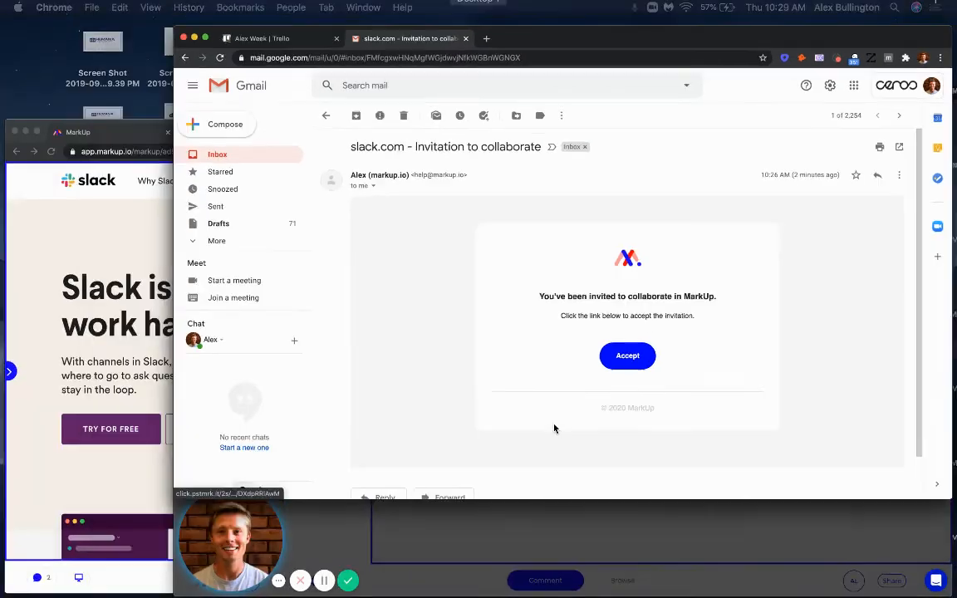
# Bring the incognito project window forward and click the Slack homepage in Comment mode
pyautogui.click(627, 356)
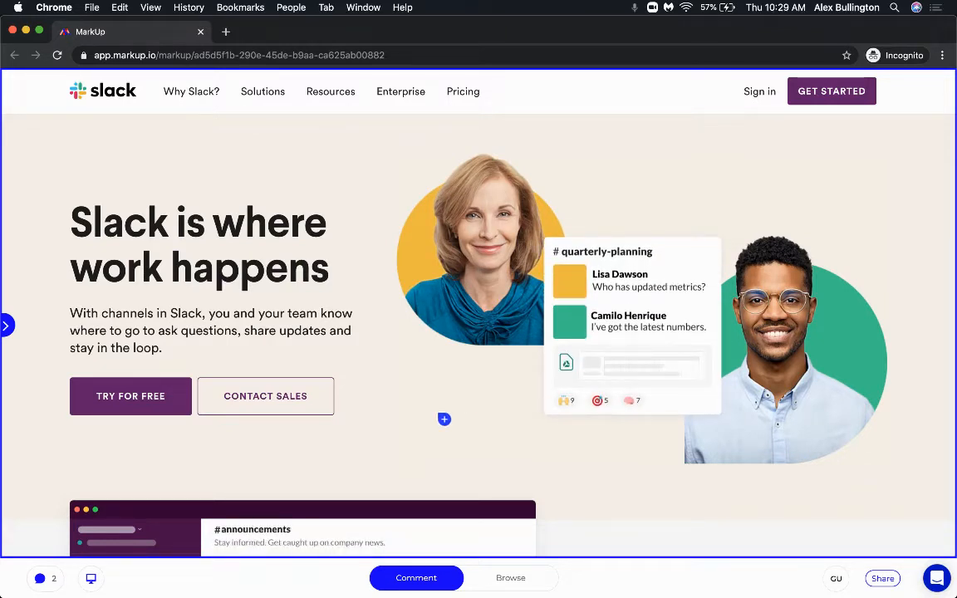
pyautogui.click(415, 577)
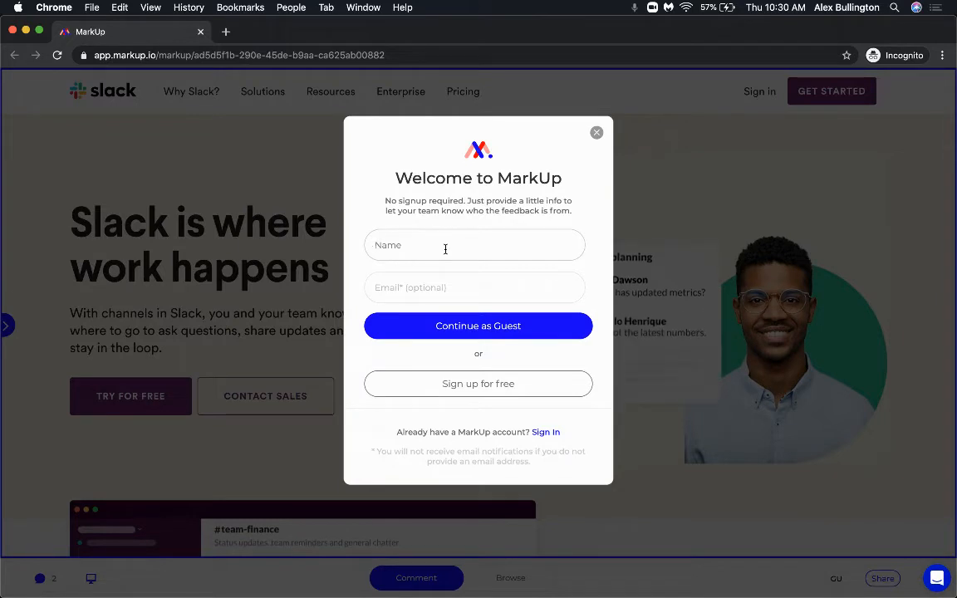
# Enter the name 'Alex' and continue as a guest
pyautogui.write('Alex')
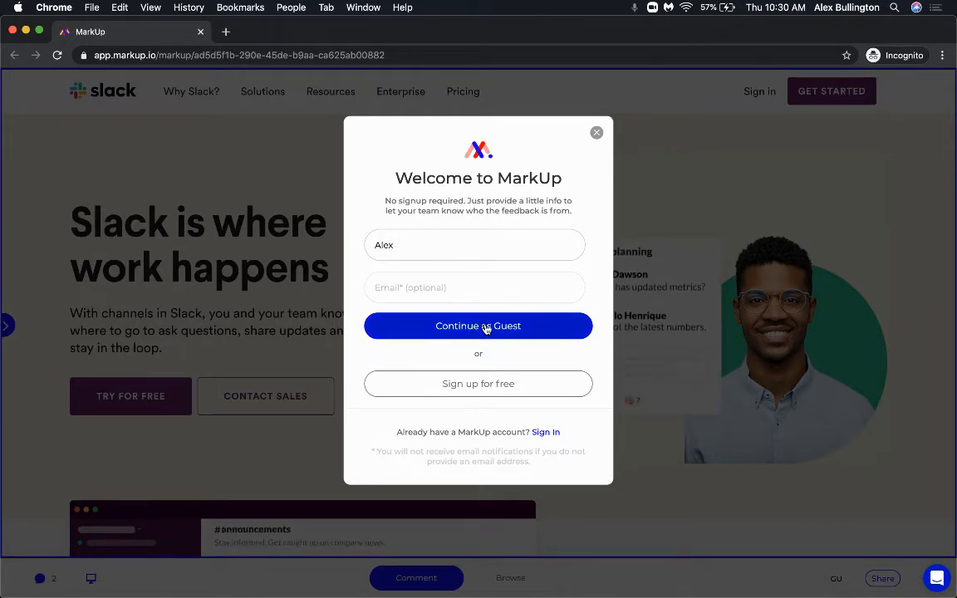
pyautogui.click(477, 325)
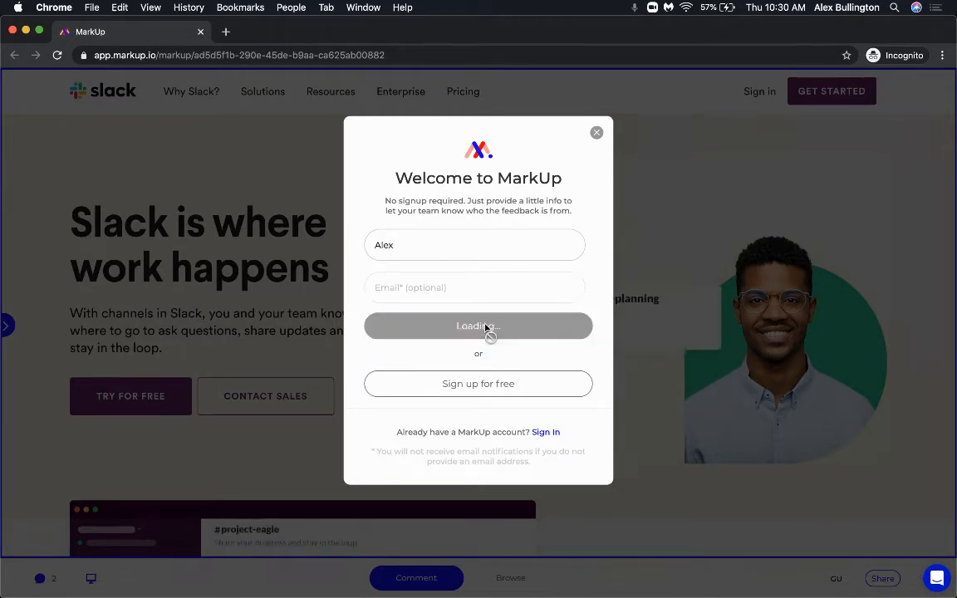
pyautogui.click(477, 325)
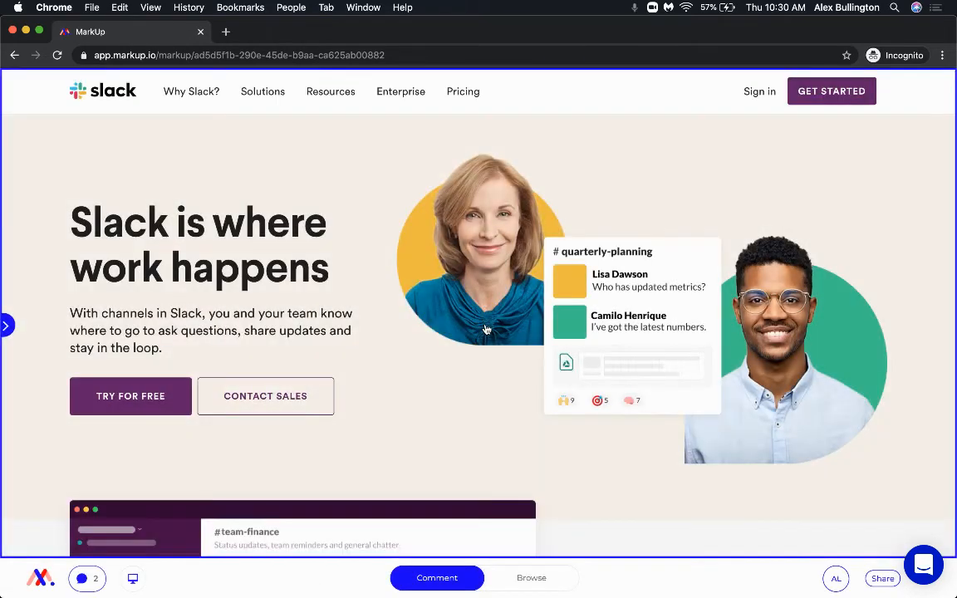
pyautogui.moveTo(445, 480)
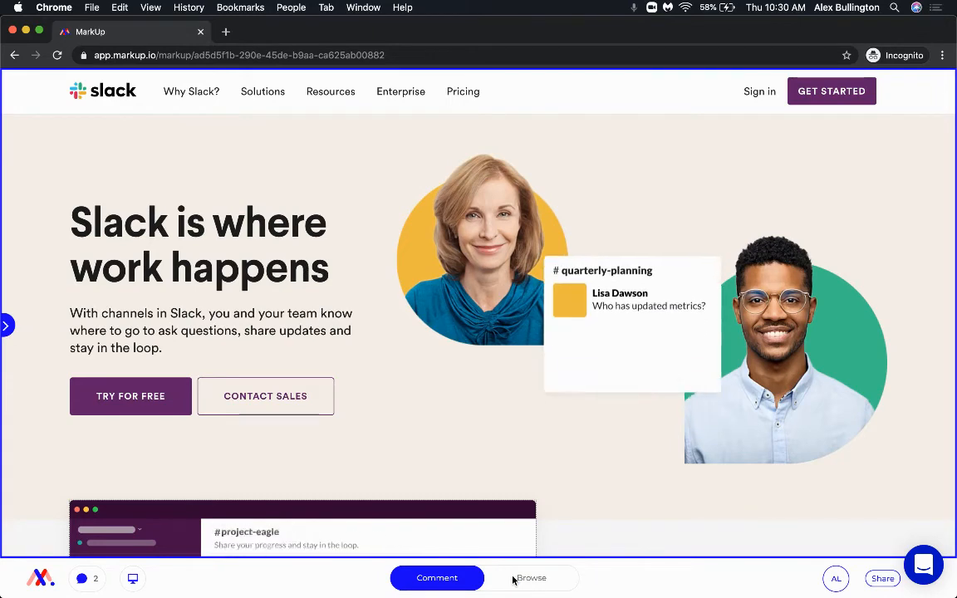
# Switch to Browse mode and open the comments panel listing Alex's two comments
pyautogui.click(531, 577)
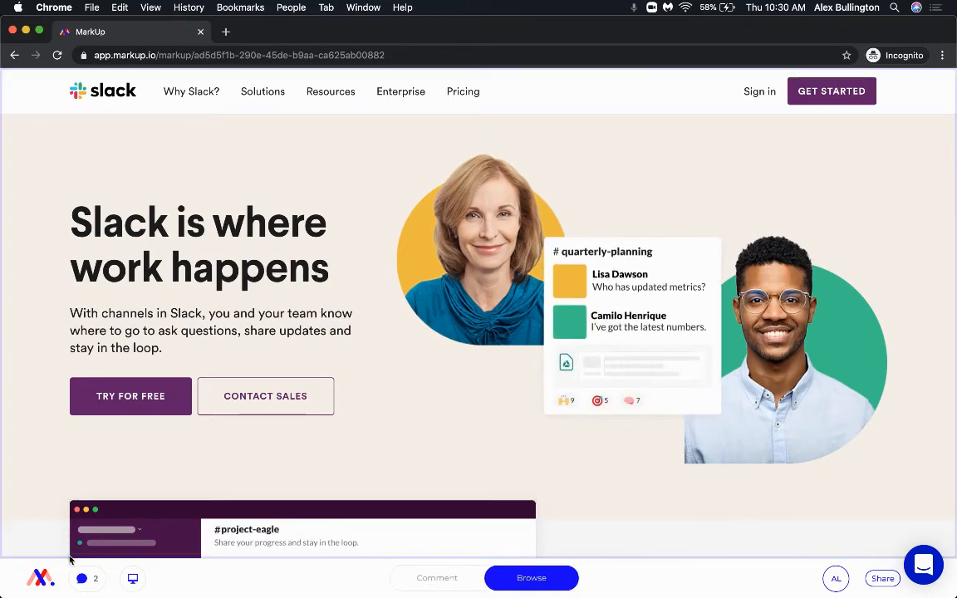
pyautogui.click(81, 578)
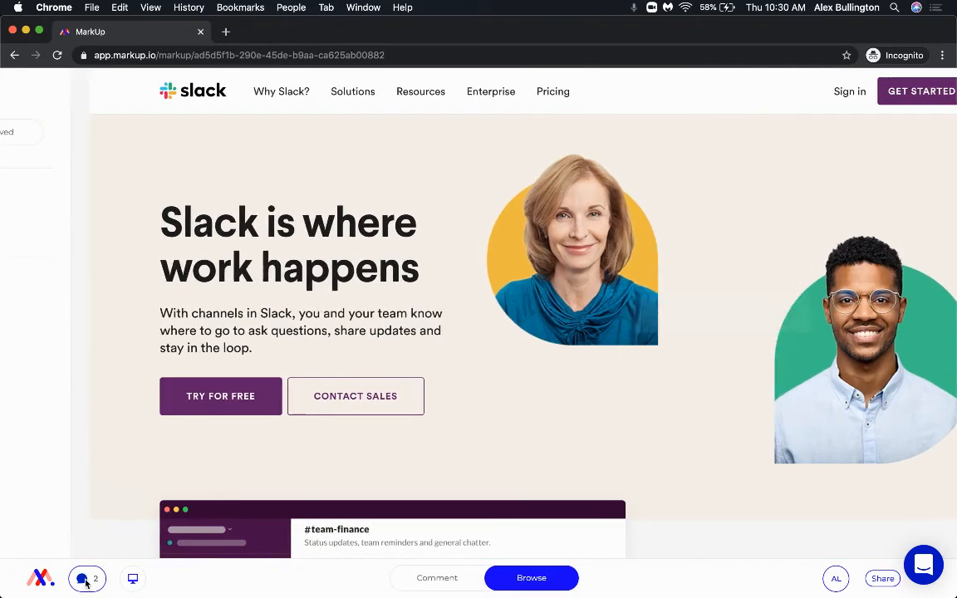
pyautogui.click(86, 578)
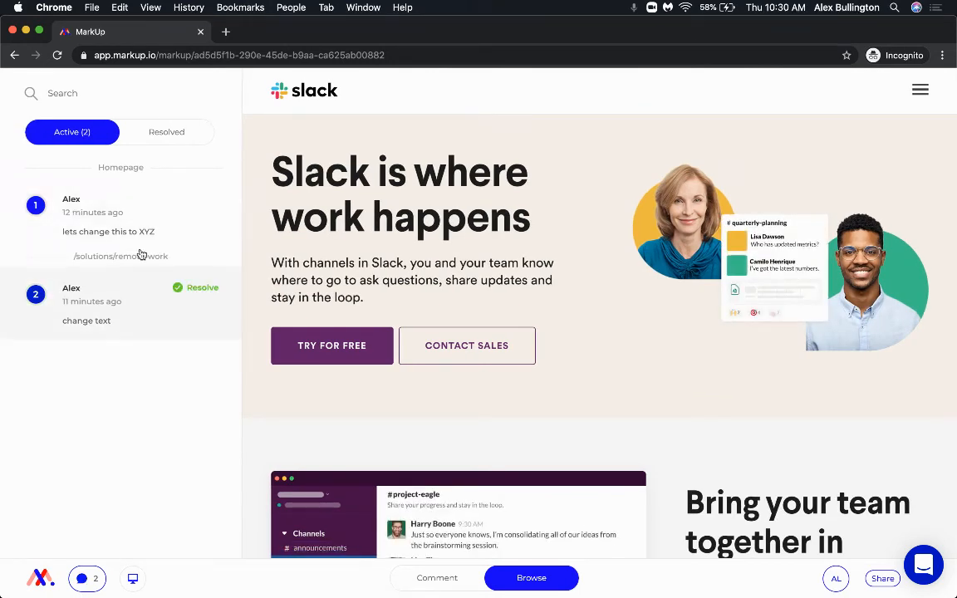
pyautogui.moveTo(90, 210)
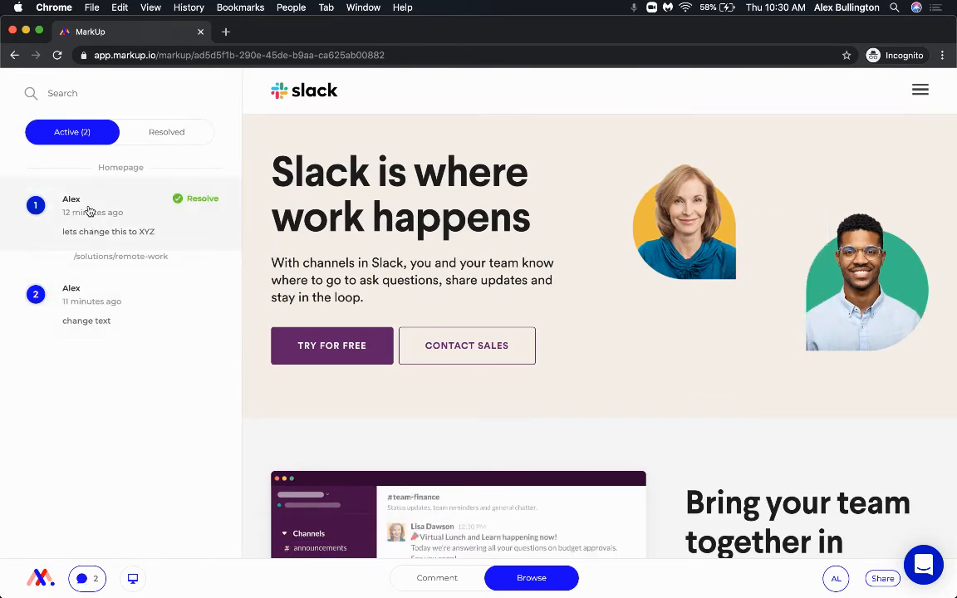